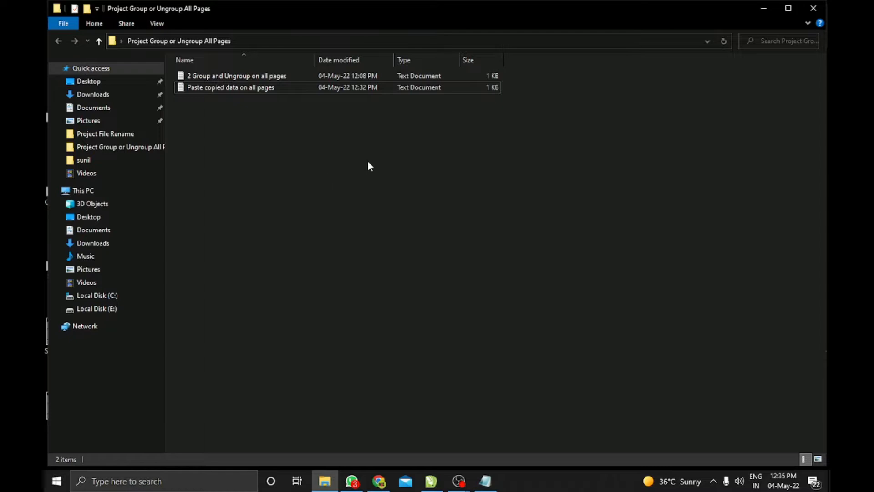
Refresh the Project Group or Ungroup All Pages folder listing, then bring CorelDRAW forward.
right_click(368, 166)
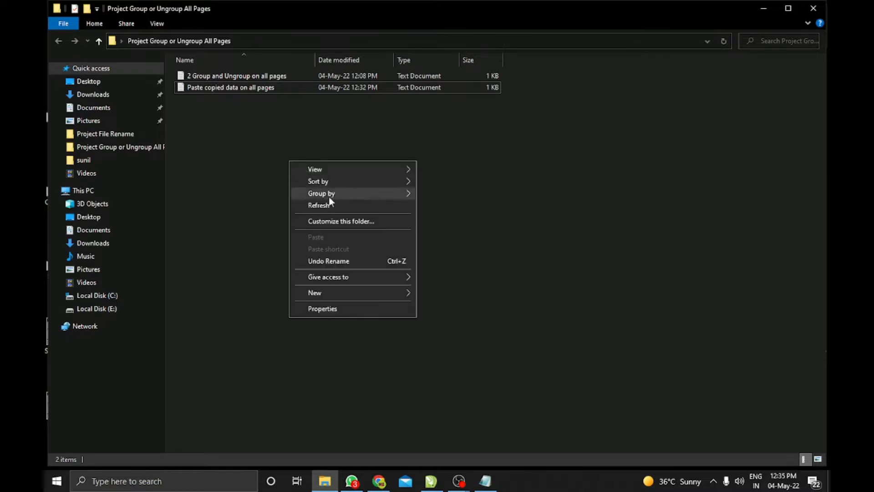
click(320, 205)
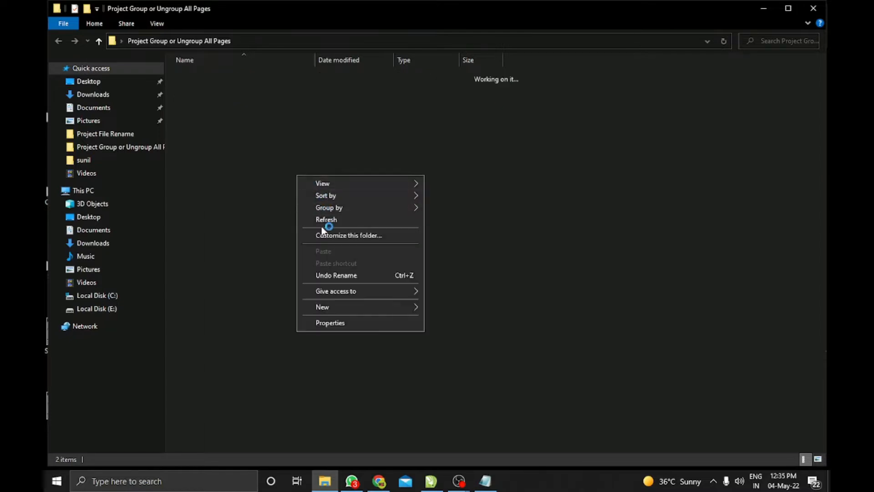
click(326, 219)
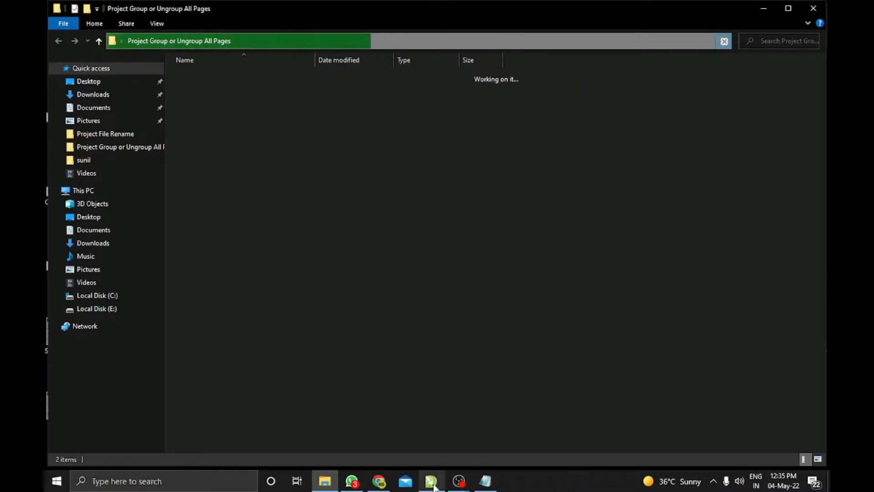
click(431, 480)
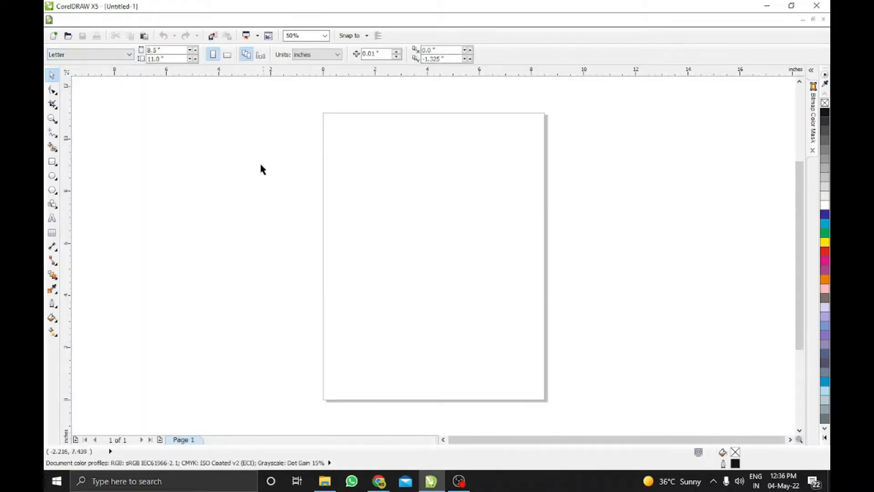
Draw a rectangle near the page's top-left and a plain ellipse circle.
click(52, 161)
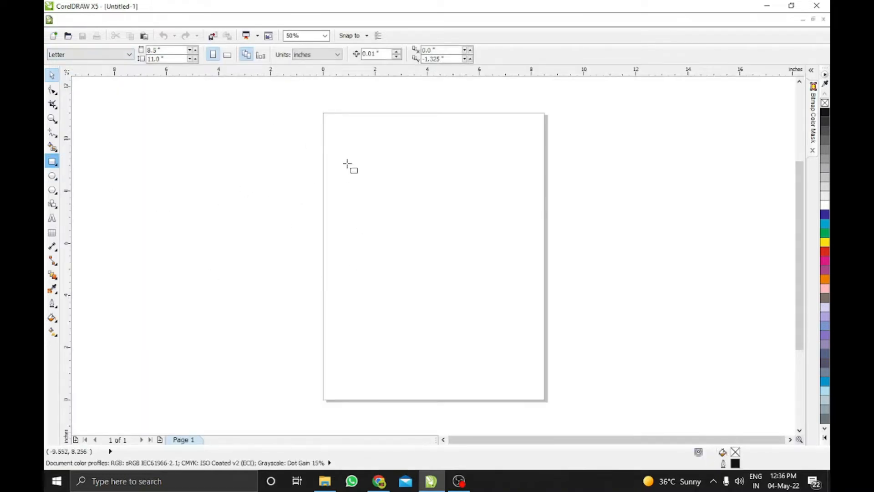
drag(326, 134, 423, 218)
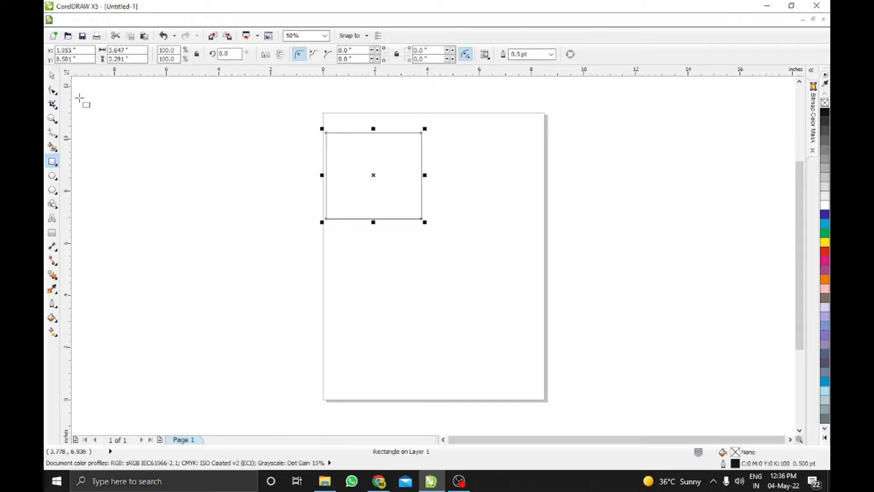
click(52, 189)
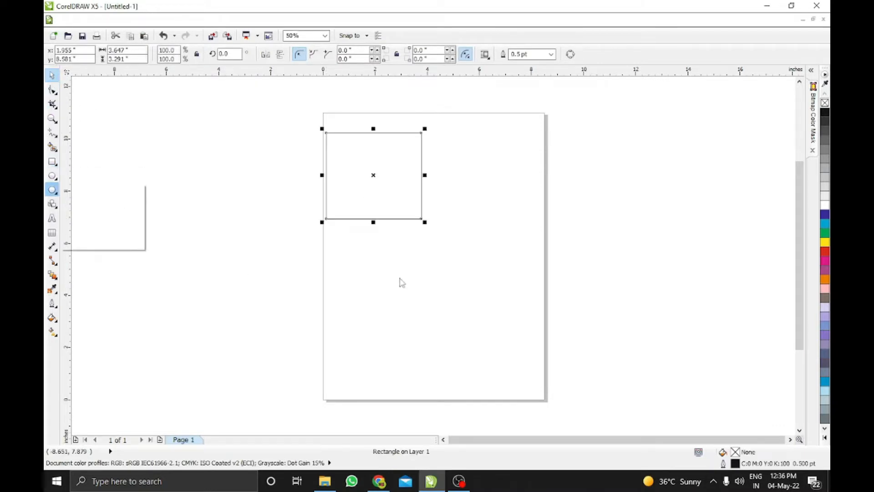
click(52, 190)
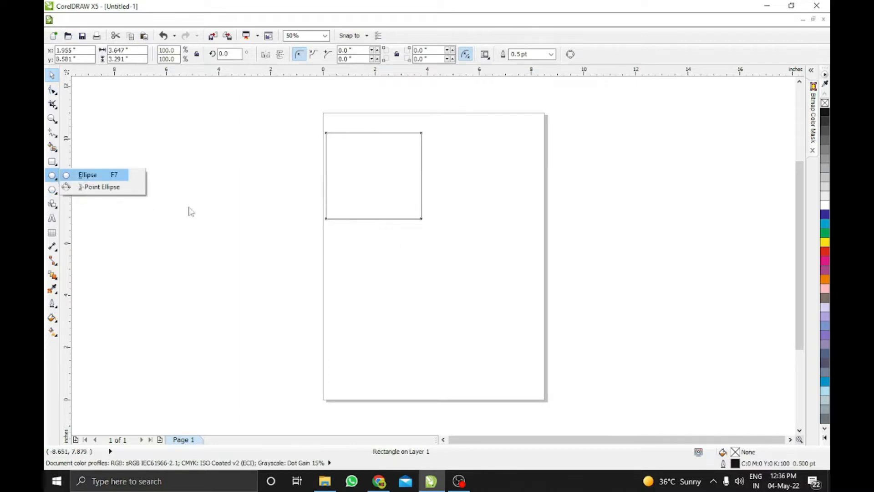
click(87, 175)
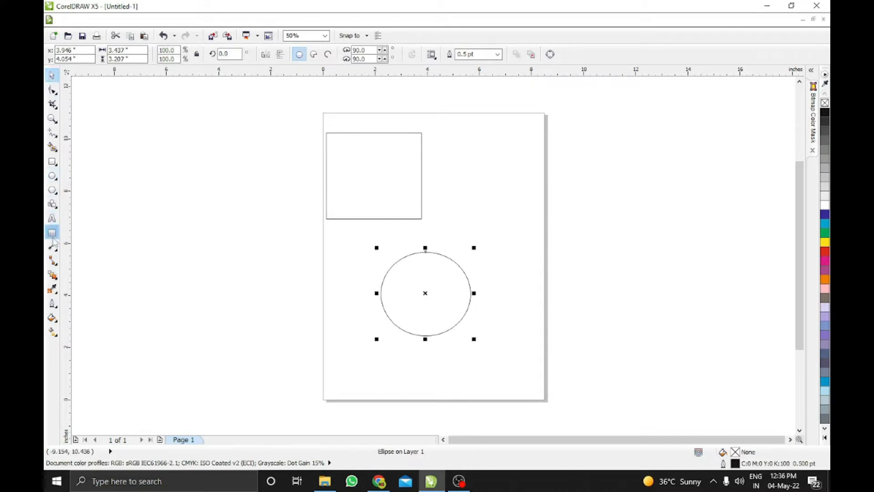
Add the text 'jhgjkl', a pentagon overlapping the circle, and a curved line.
click(52, 218)
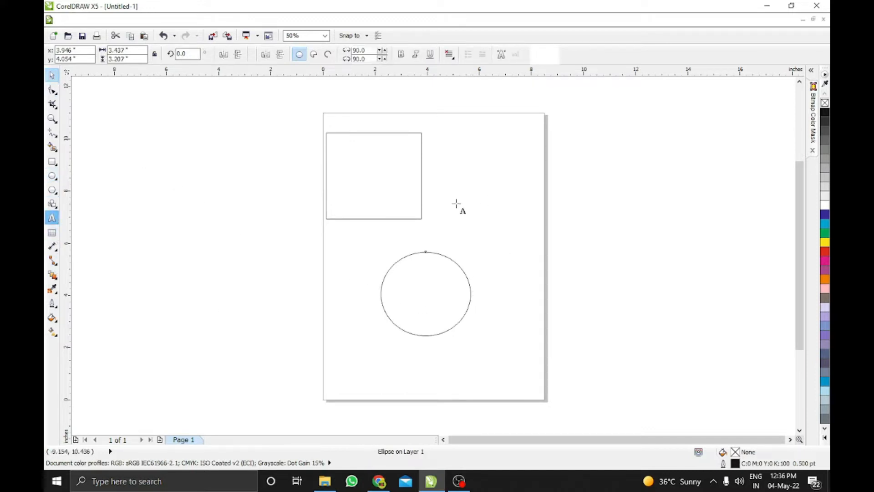
text(jhgjkl)
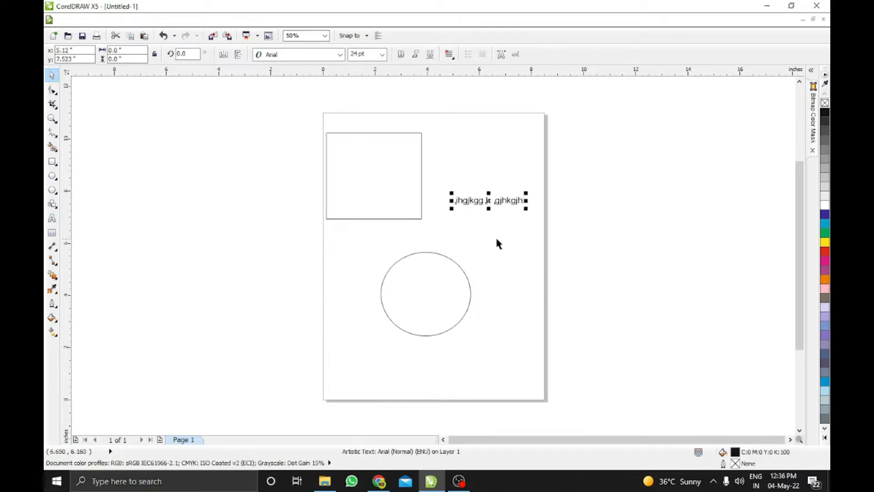
click(52, 189)
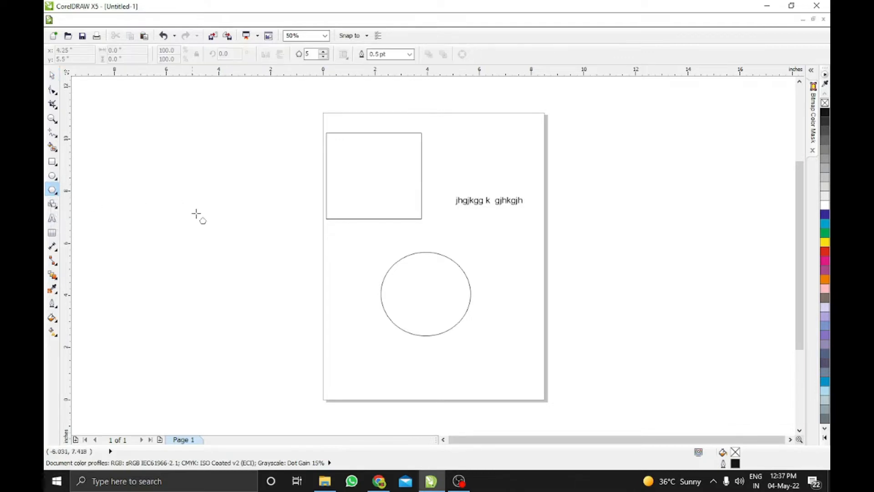
drag(442, 292, 518, 369)
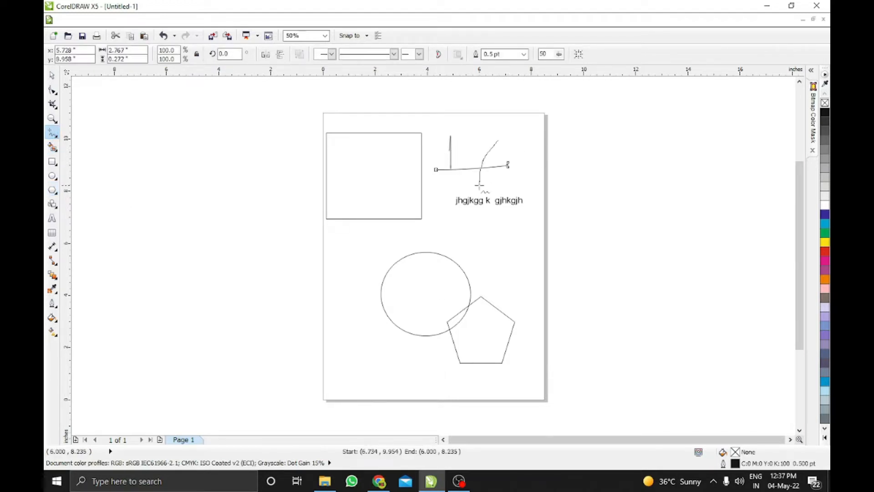
click(480, 162)
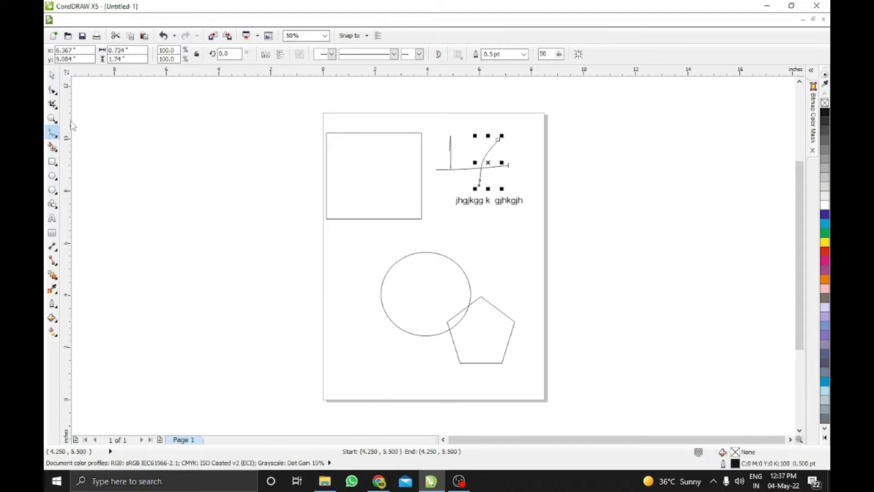
mouse_move(64, 155)
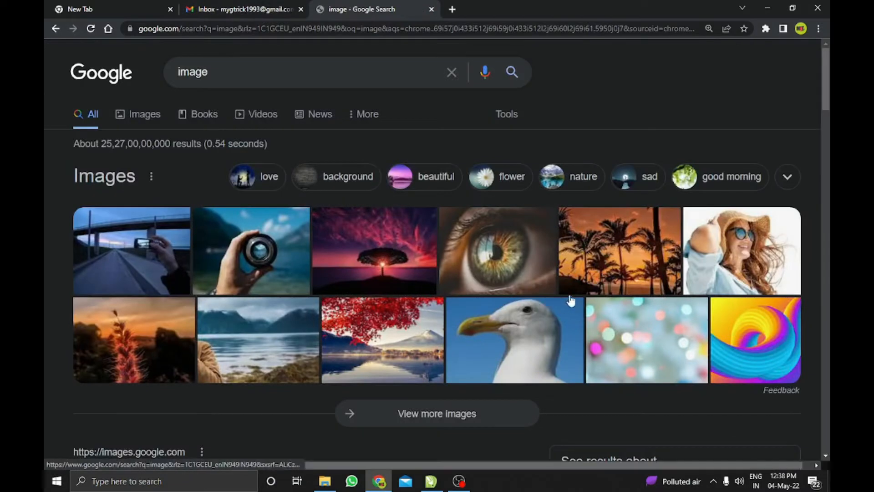
Scroll Google Images to the hand-holding-lens photo and grab it for the drawing.
scroll(down, 3)
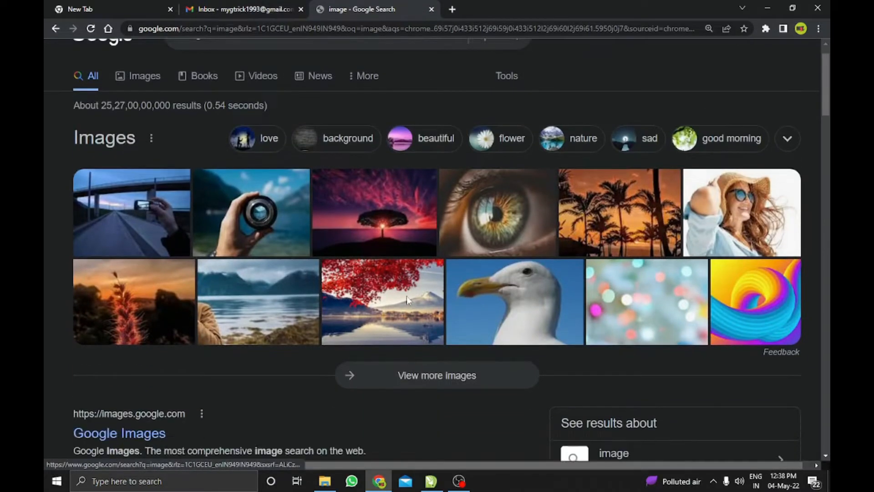
scroll(down, 3)
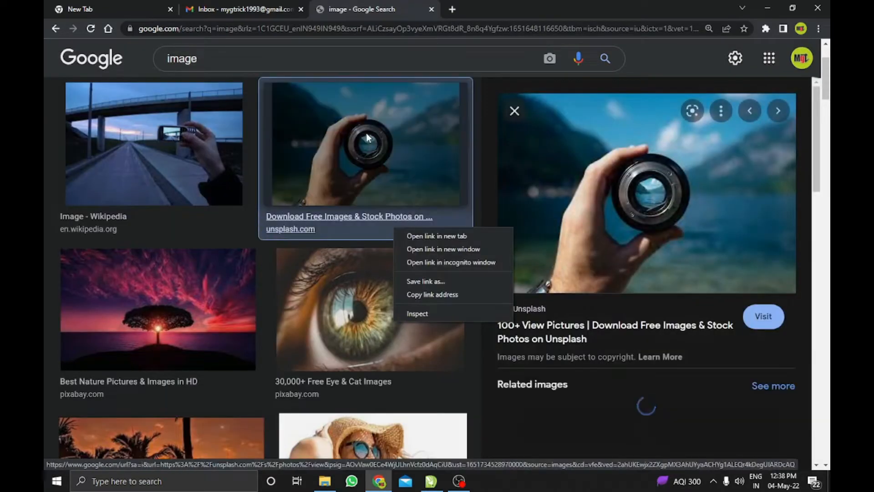
right_click(362, 145)
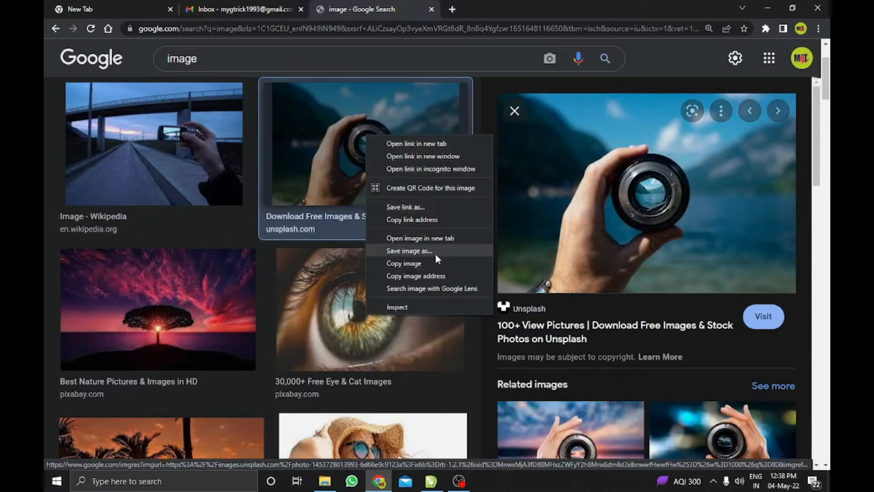
click(429, 480)
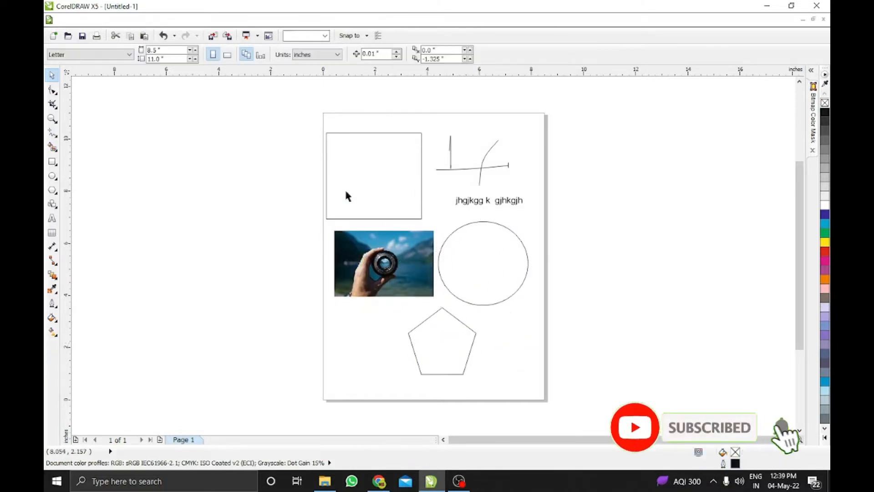
Select all objects on the page with Ctrl+A for rearranging around the photo.
key(ctrl+a)
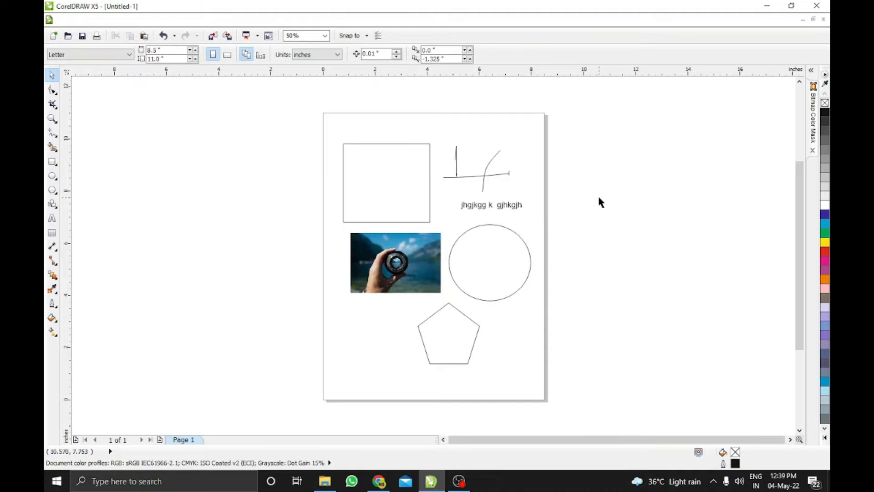
mouse_move(478, 274)
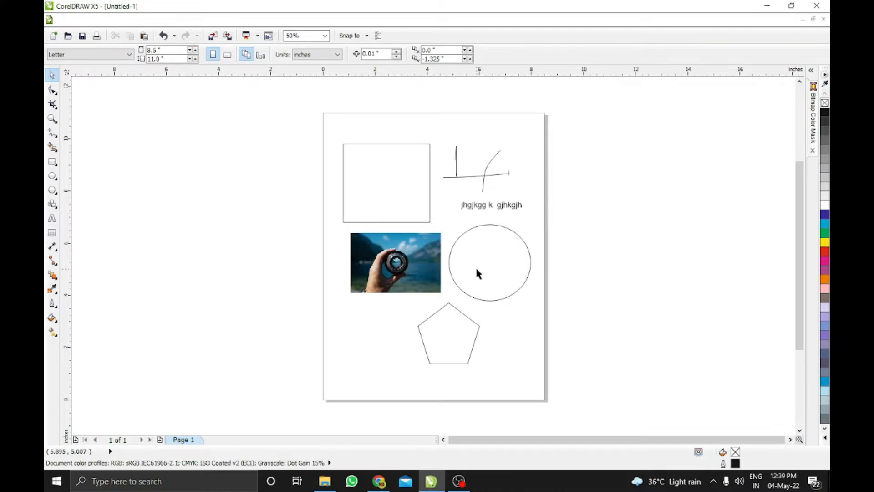
Switch the document to Page Sorter View from the View menu.
click(112, 20)
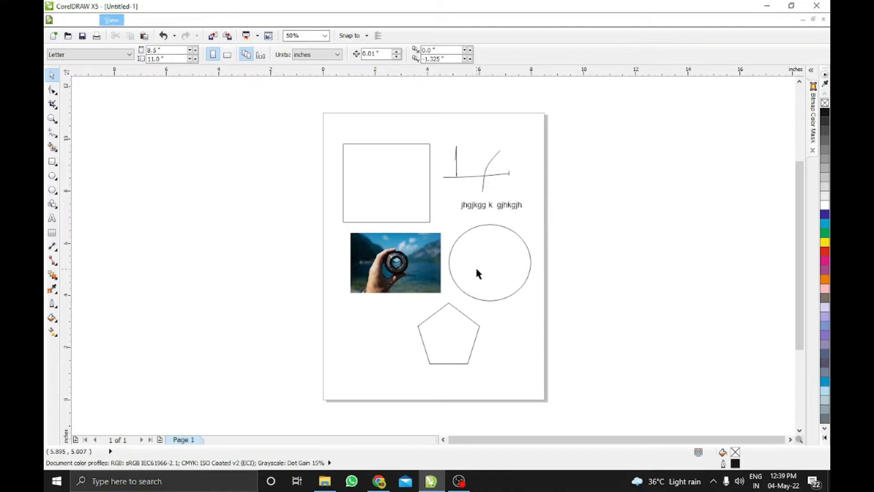
click(111, 20)
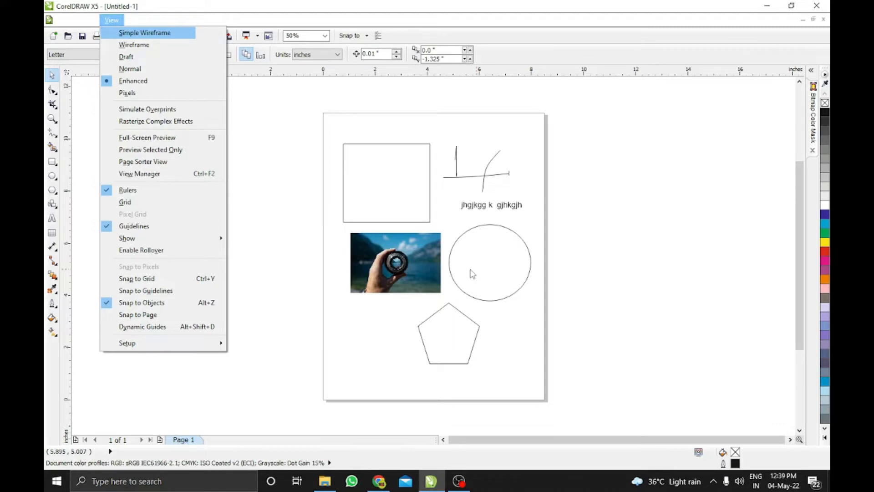
mouse_move(143, 161)
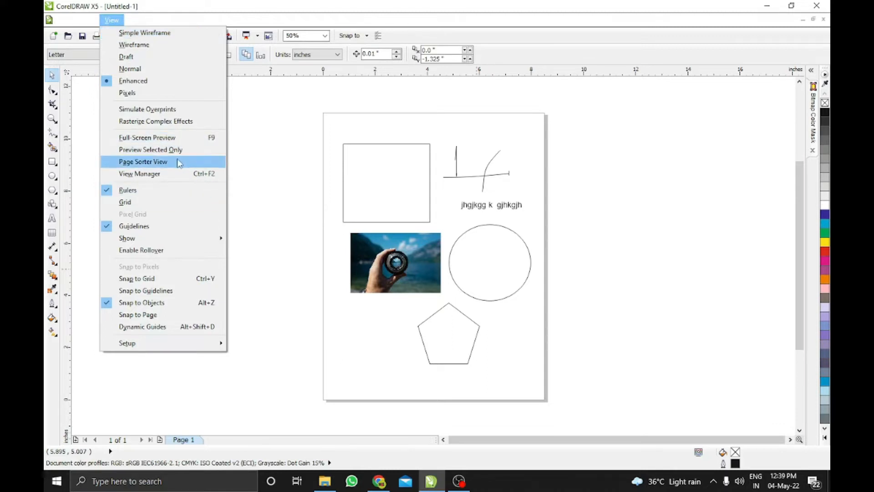
click(143, 162)
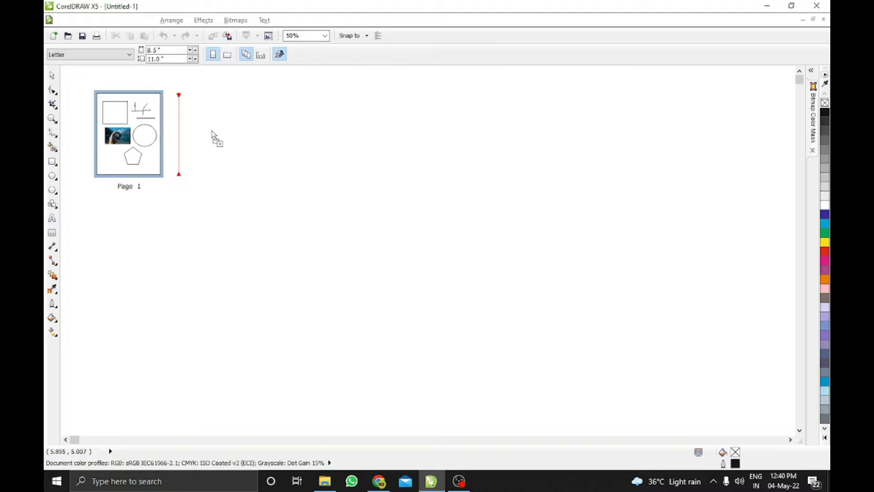
mouse_move(215, 142)
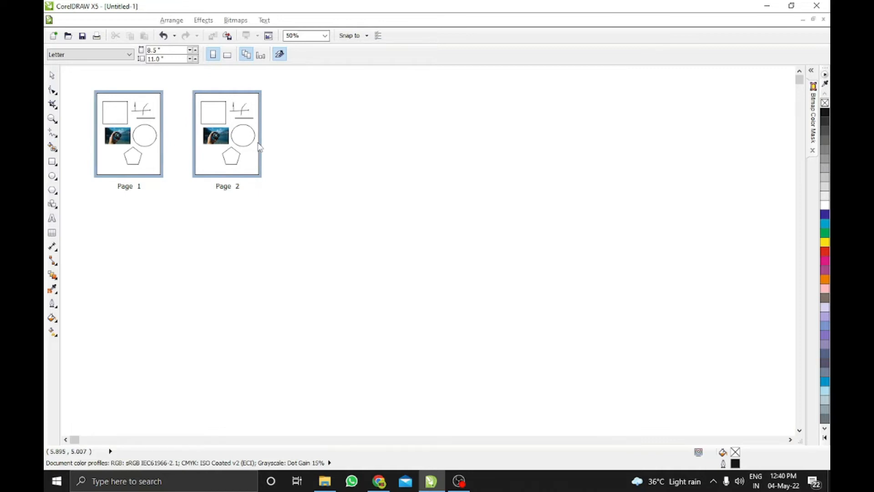
mouse_move(129, 120)
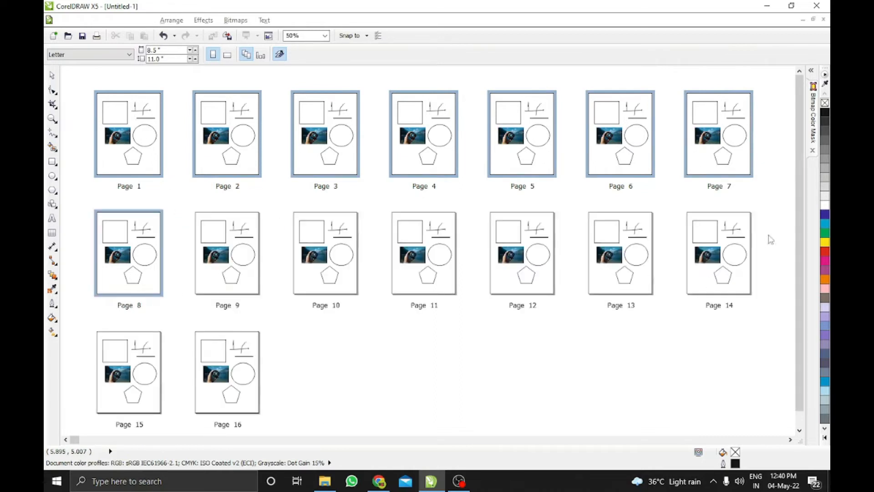
mouse_move(144, 139)
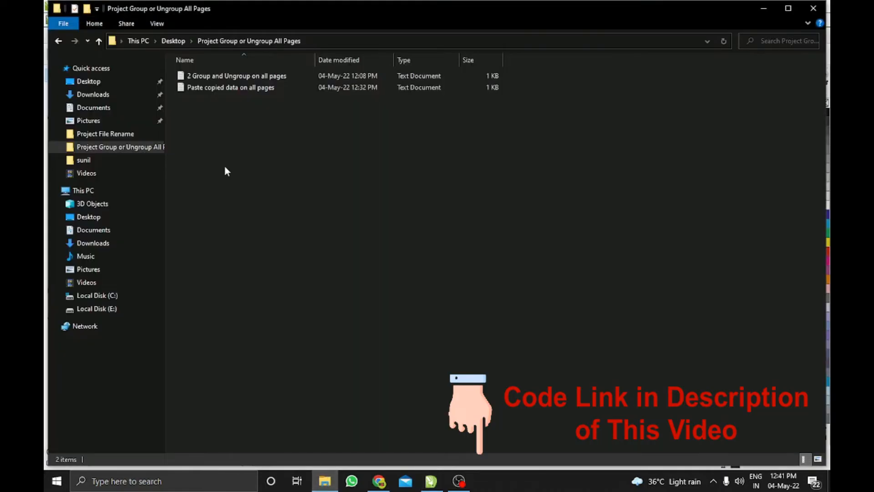
Open '2 Group and Ungroup on all pages' in Notepad and return to CorelDRAW.
click(234, 76)
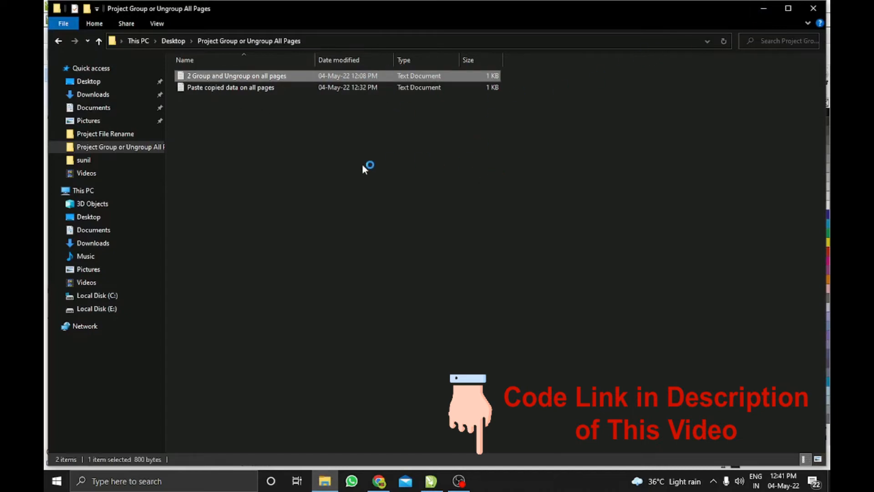
double_click(236, 75)
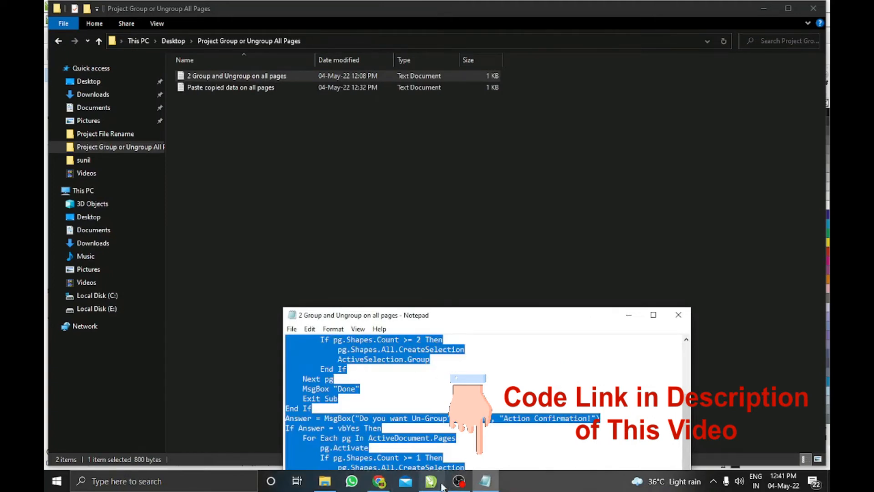
click(432, 481)
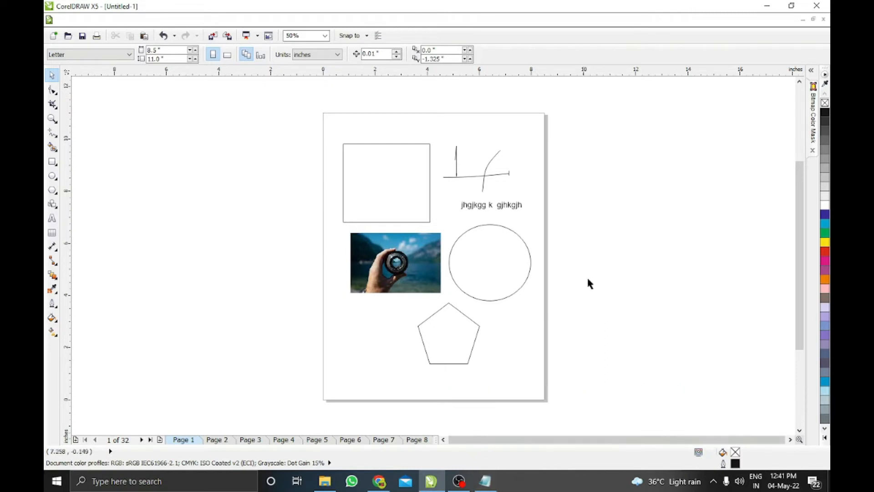
Launch the Visual Basic editor with Alt+F11 from the 32-page document.
key(alt+F11)
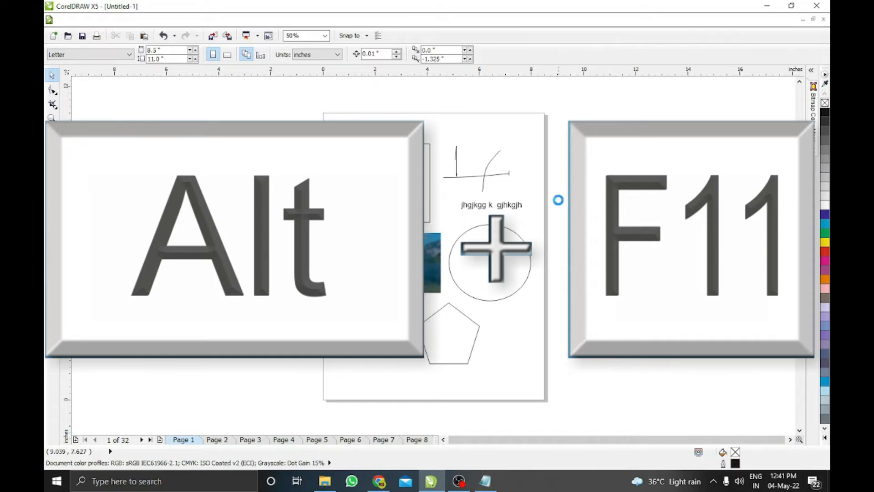
Expand VBAProject (Untitled-1) in the Project pane and select ThisDocument.
key(alt+F11)
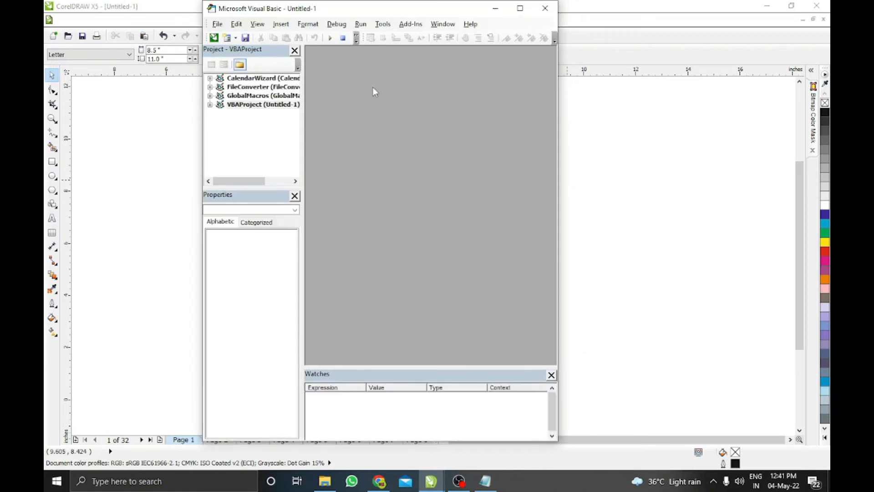
mouse_move(234, 117)
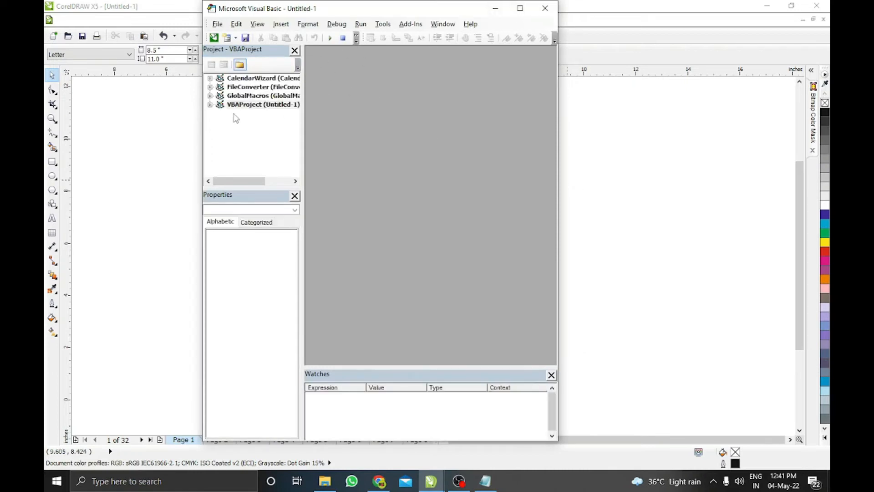
mouse_move(252, 110)
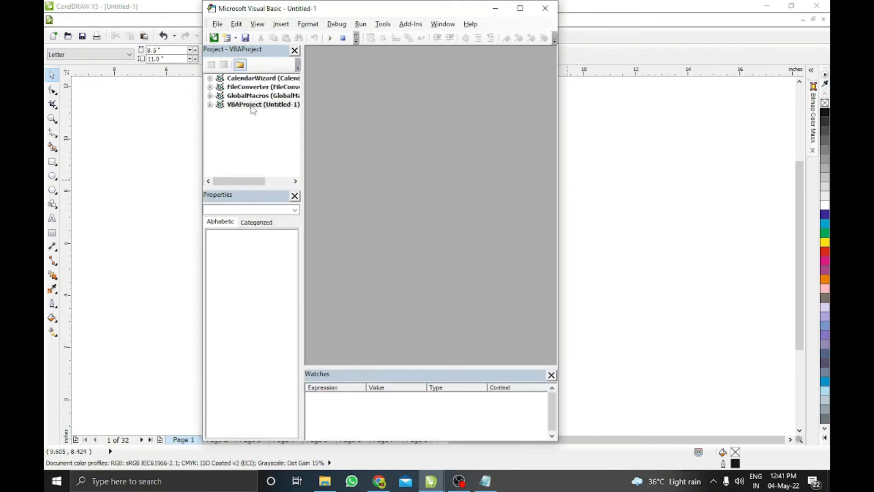
click(262, 104)
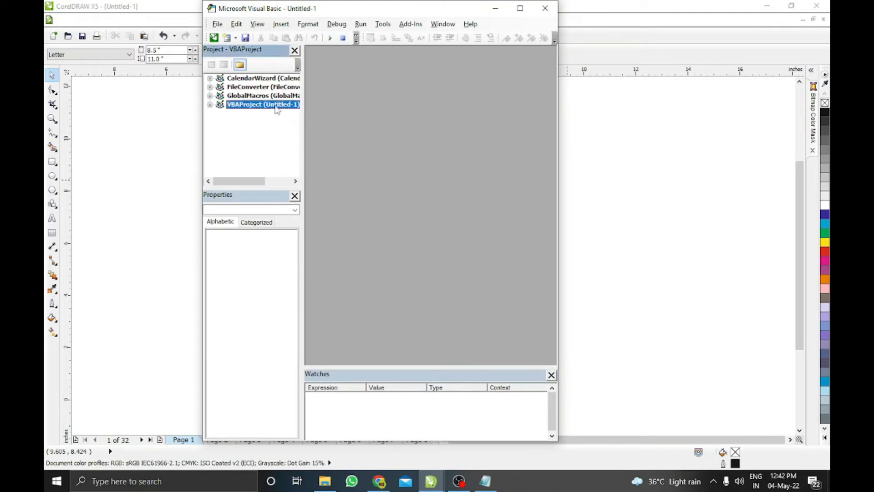
click(210, 105)
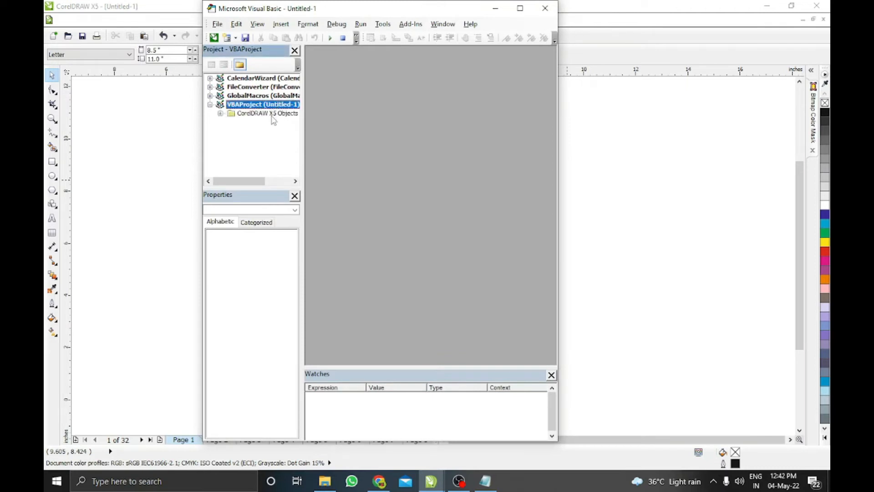
mouse_move(262, 120)
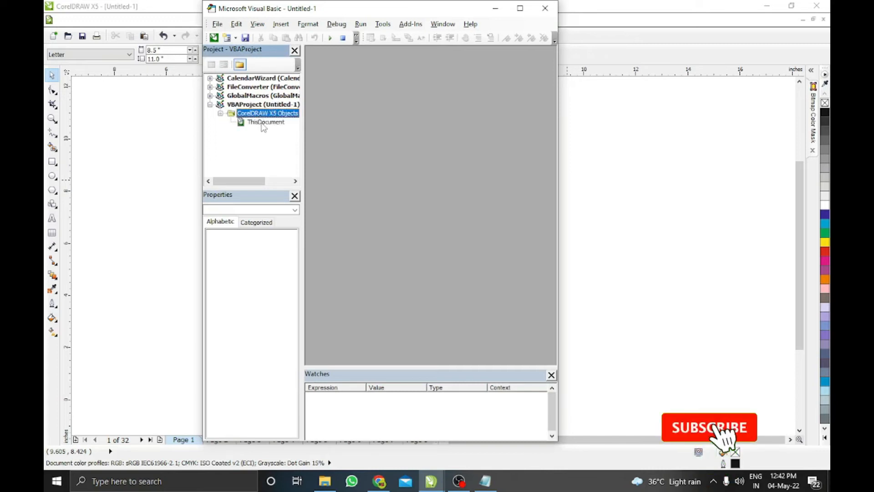
click(266, 122)
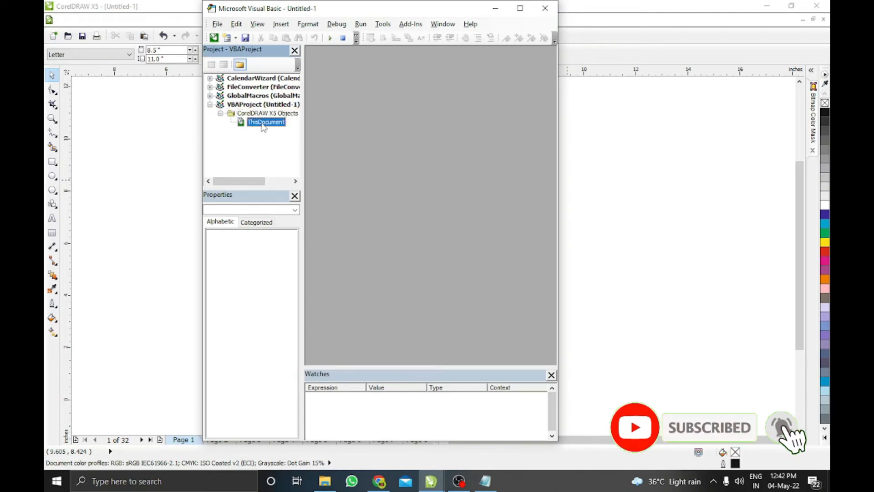
click(265, 122)
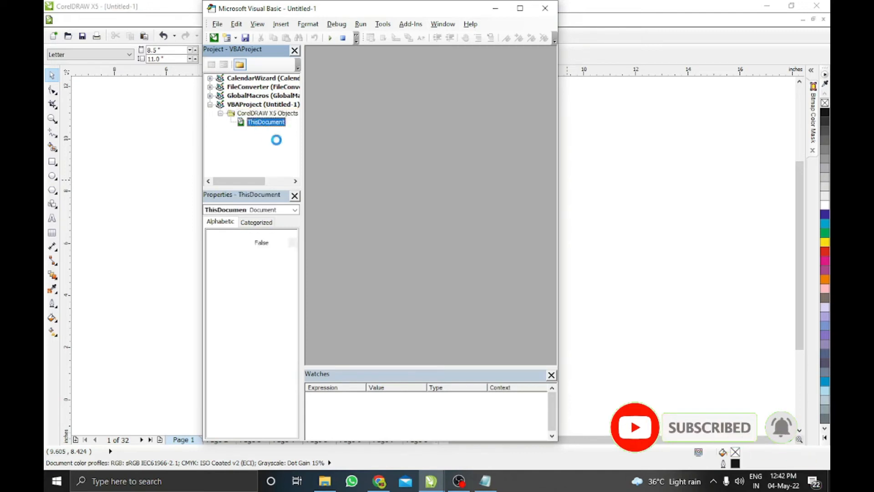
Open ThisDocument's code window and paste in the GroupAll macro code.
double_click(266, 122)
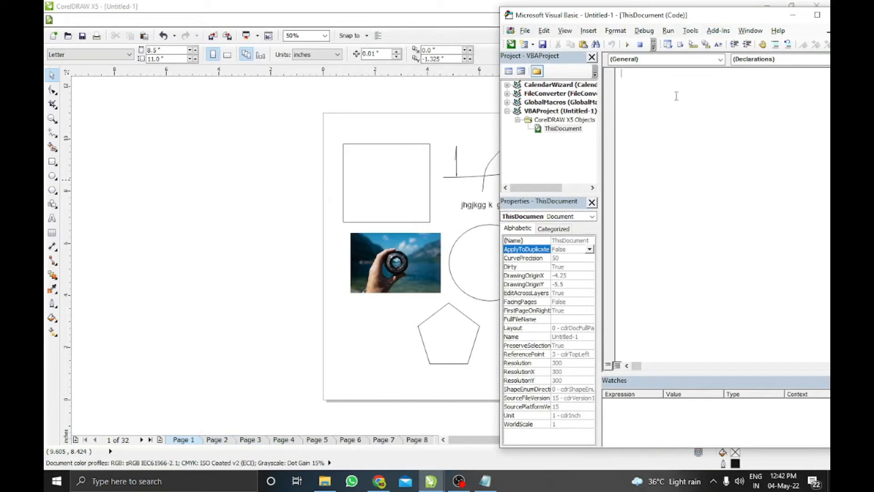
right_click(676, 96)
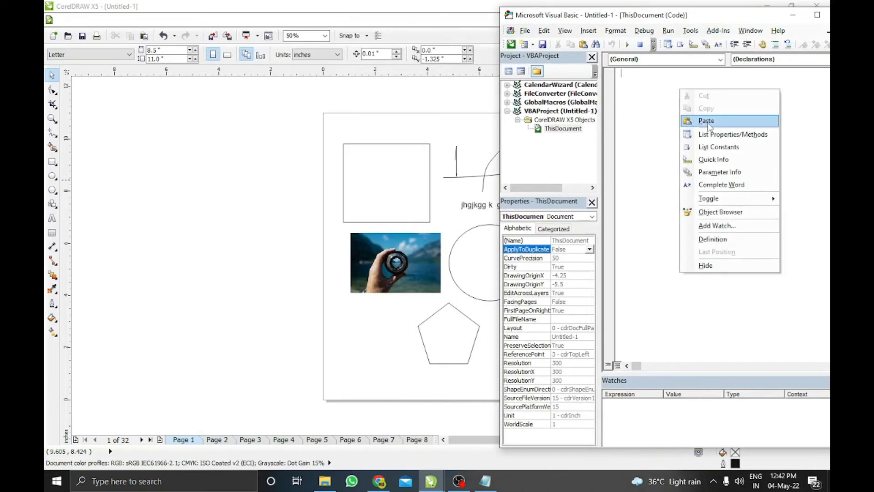
click(706, 121)
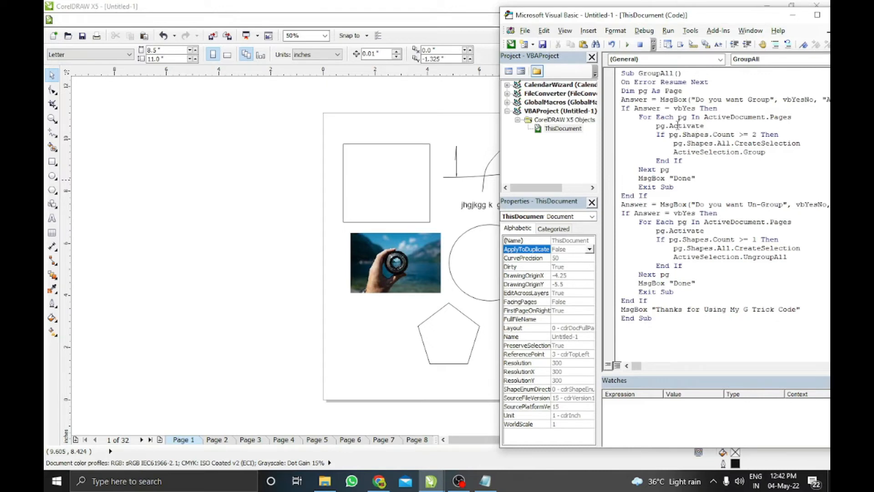
Run GroupAll with F5, answer Yes to 'Do you want Group', and close Done.
key(f5)
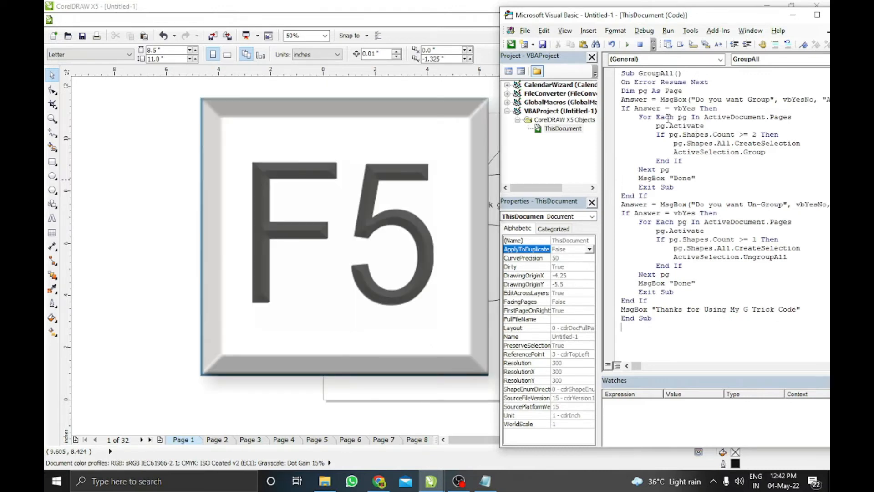
mouse_move(629, 44)
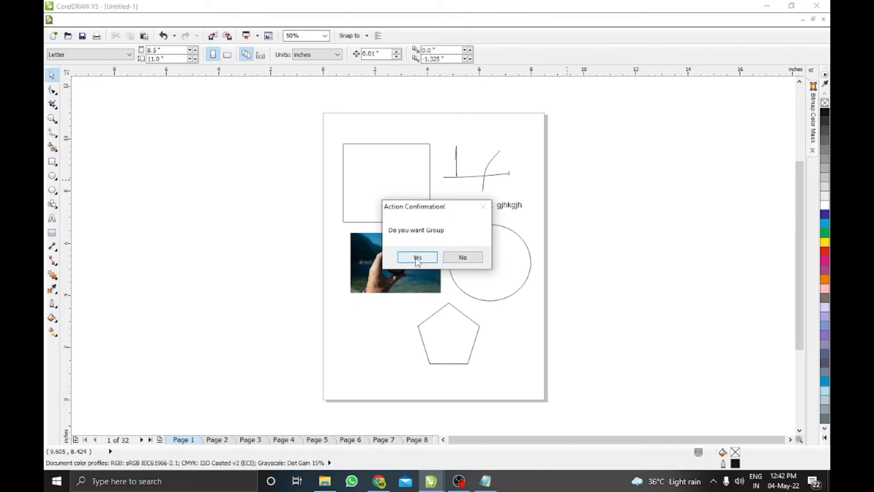
click(417, 256)
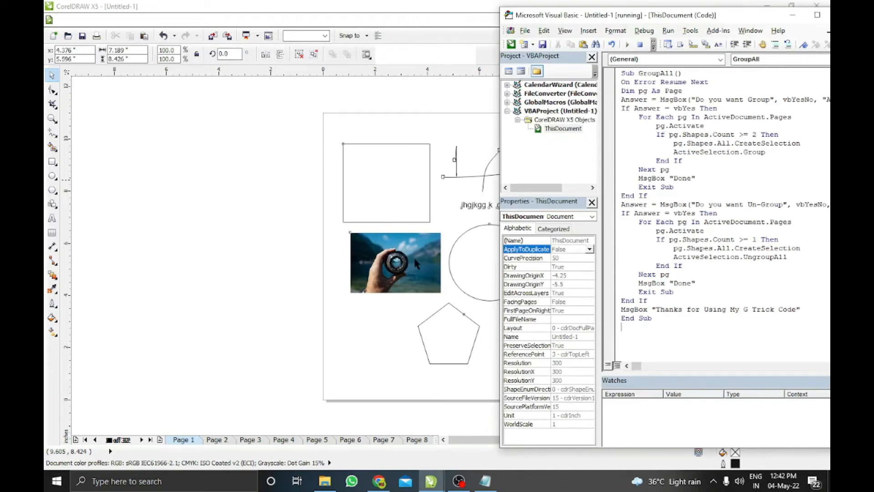
click(415, 259)
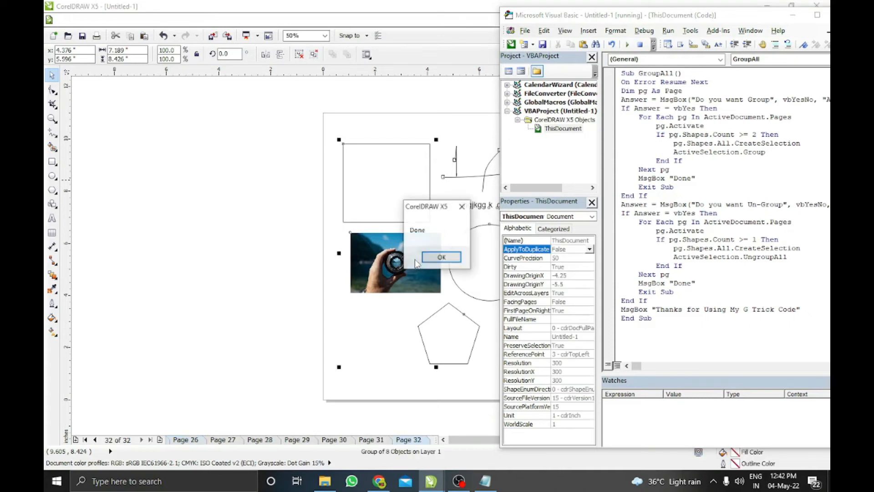
click(442, 257)
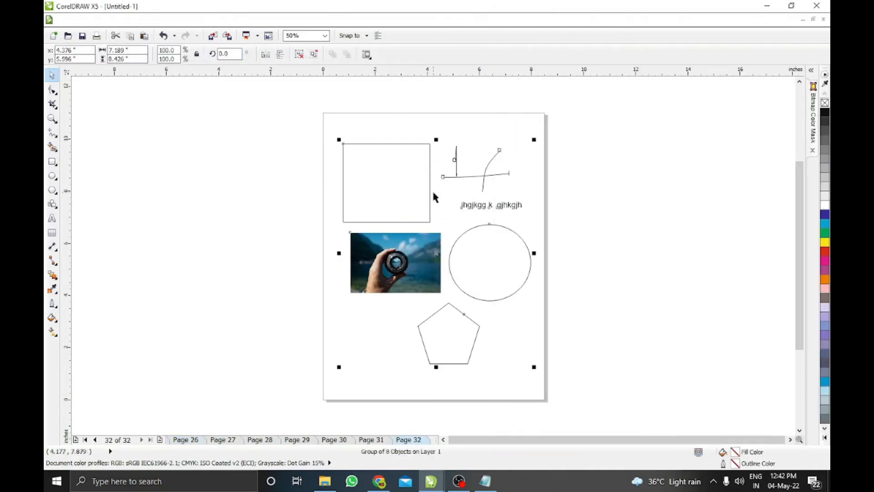
Switch to page 27 and select an object to confirm its objects are grouped.
click(260, 439)
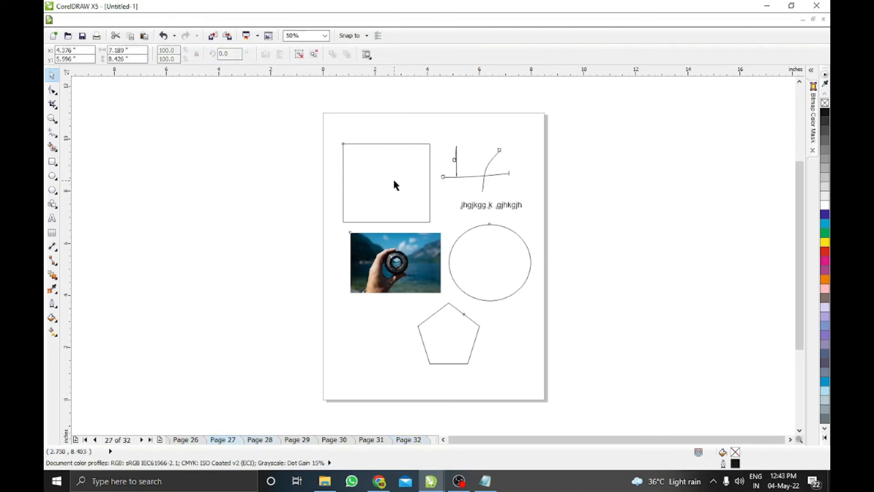
click(77, 440)
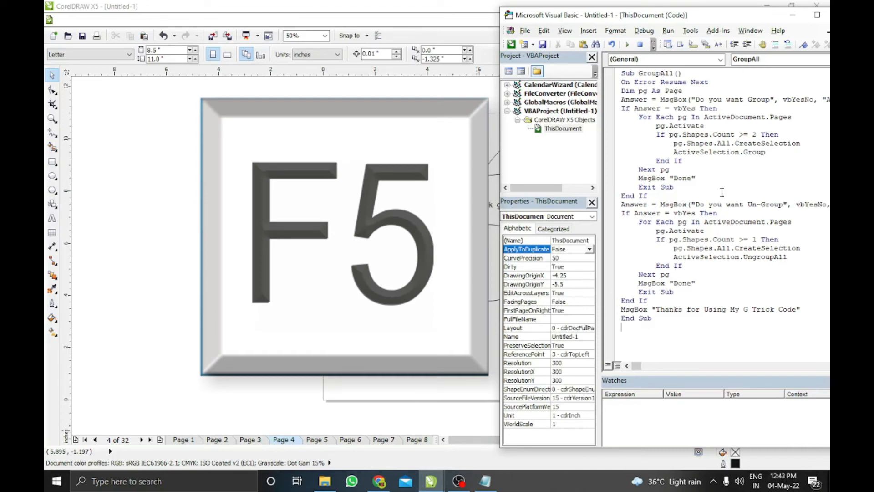
mouse_move(626, 44)
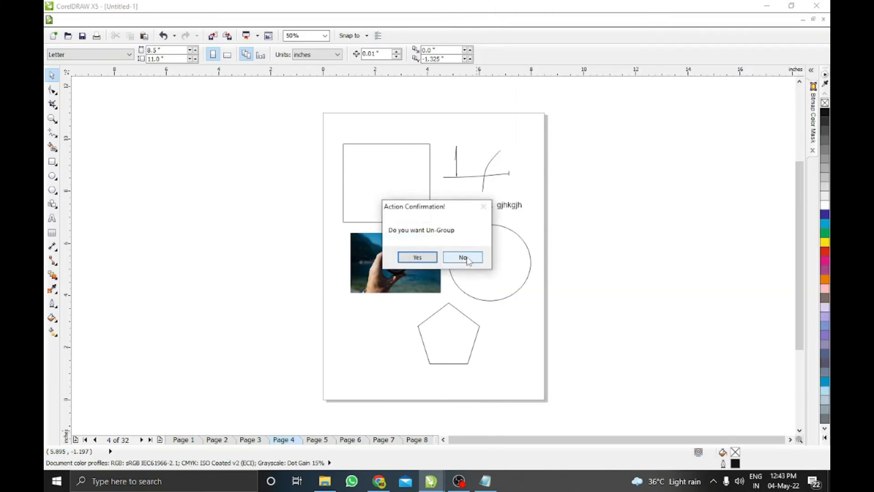
mouse_move(406, 243)
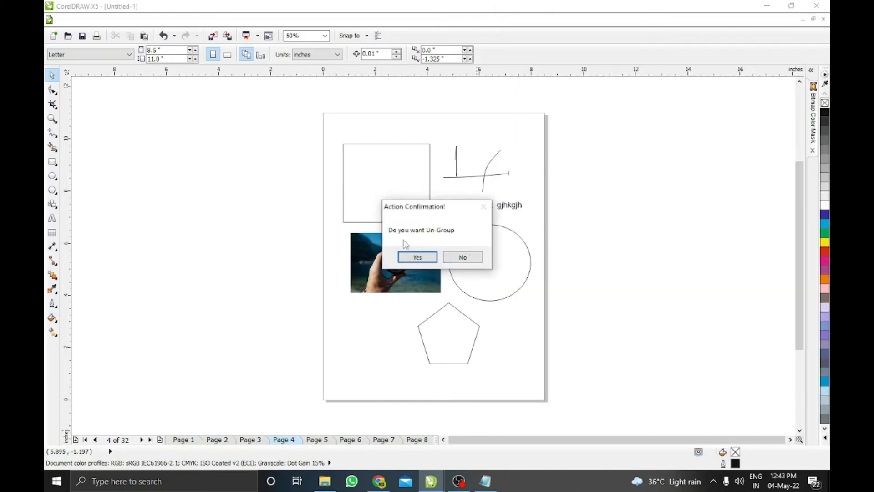
Confirm 'Do you want Un-Group' so the macro ungroups objects on all 32 pages.
click(417, 257)
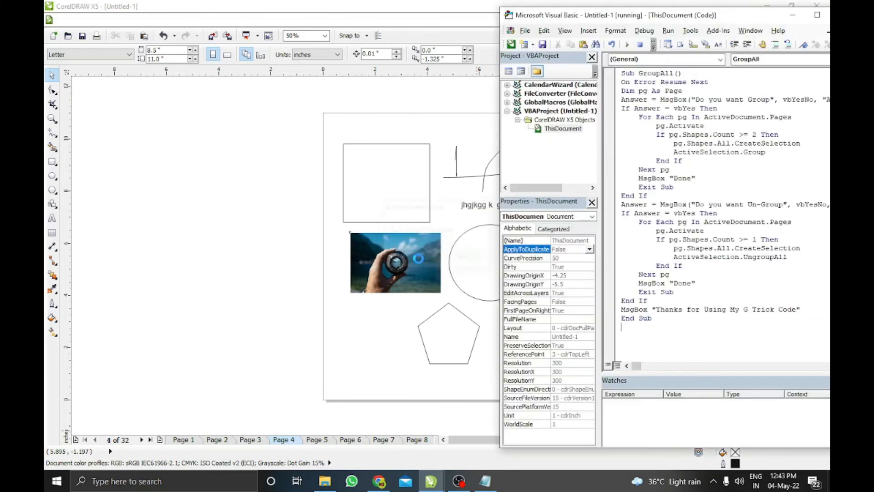
click(395, 262)
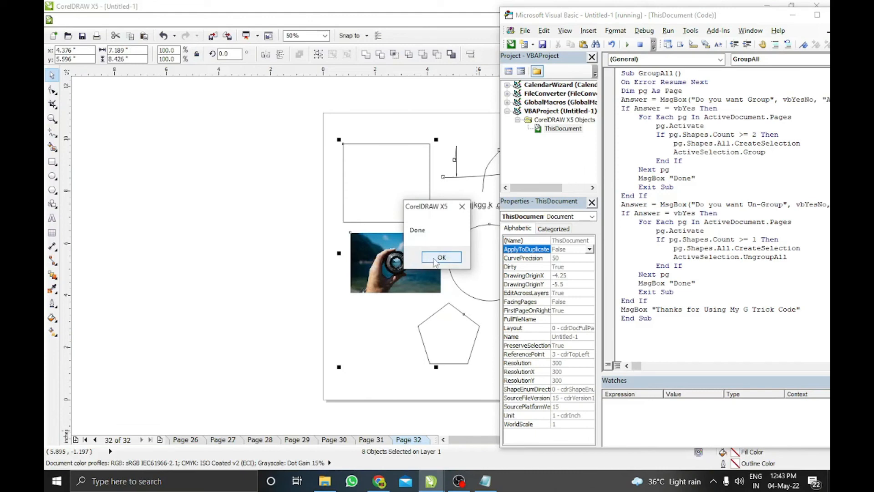
Dismiss the Done message and select single objects on pages 32 and 28 to verify ungrouping.
click(441, 257)
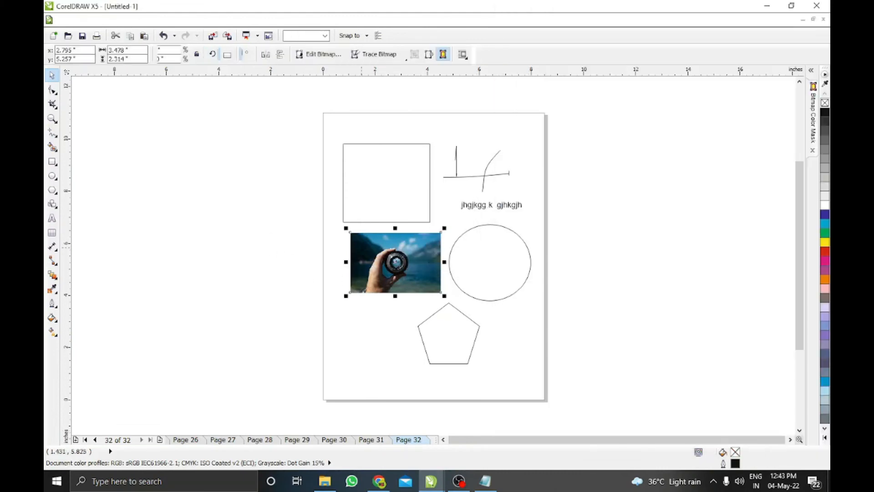
click(448, 333)
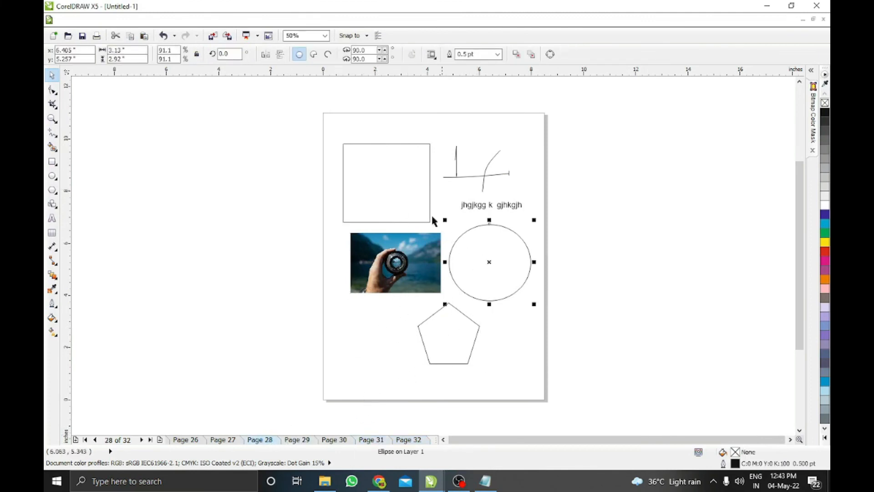
mouse_move(538, 253)
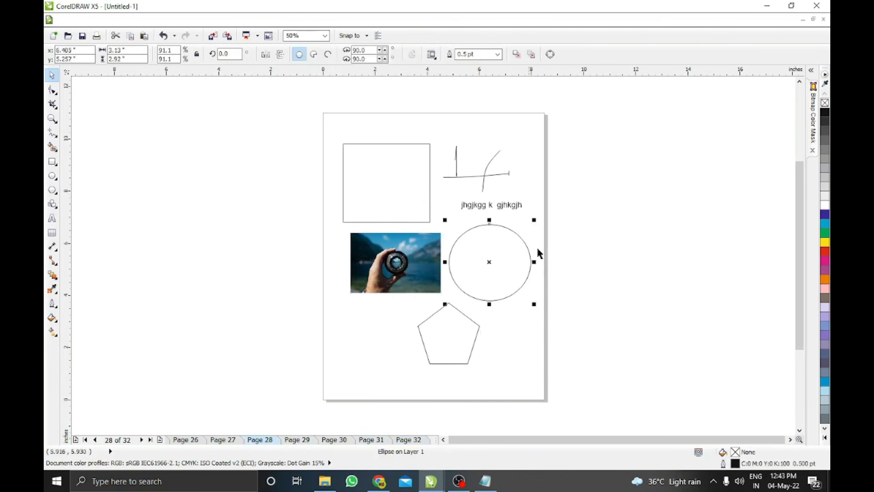
click(386, 182)
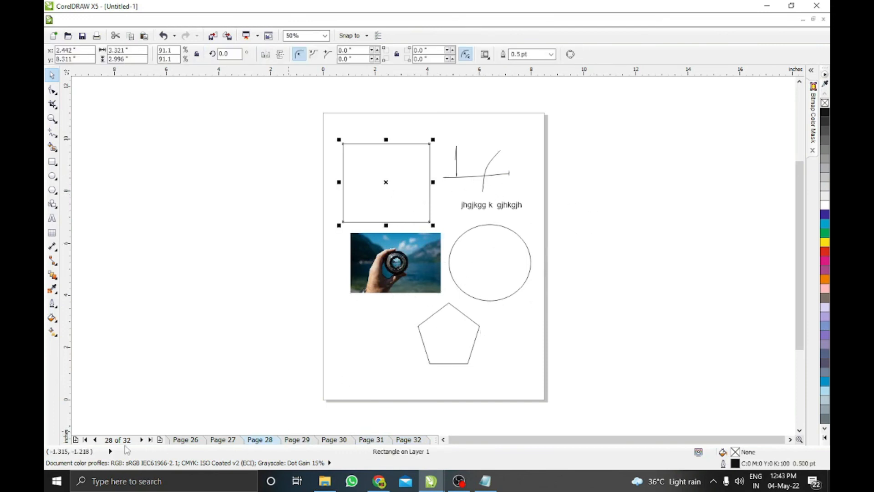
click(75, 440)
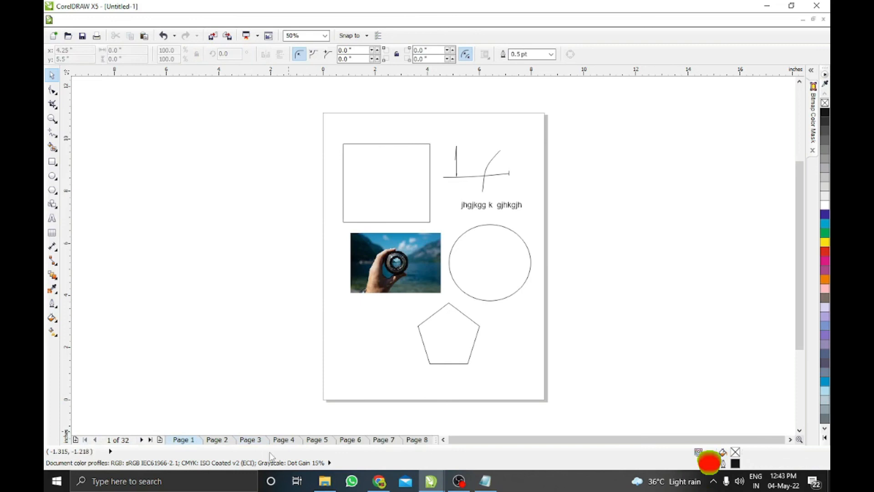
On page 4, select the photo alone and resize the square into a smaller rectangle.
click(386, 182)
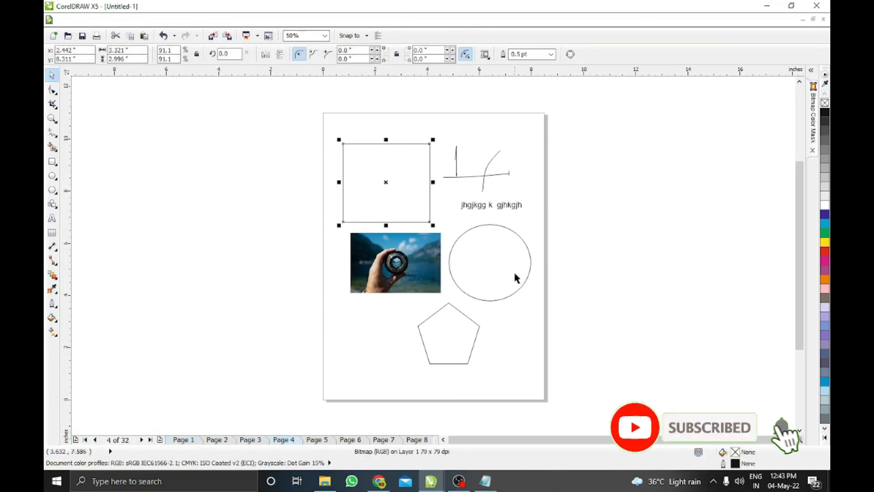
click(395, 263)
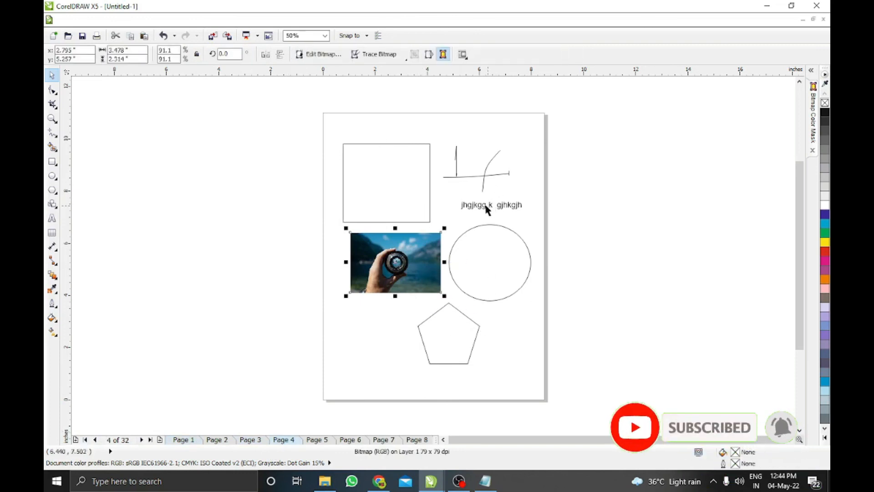
click(386, 182)
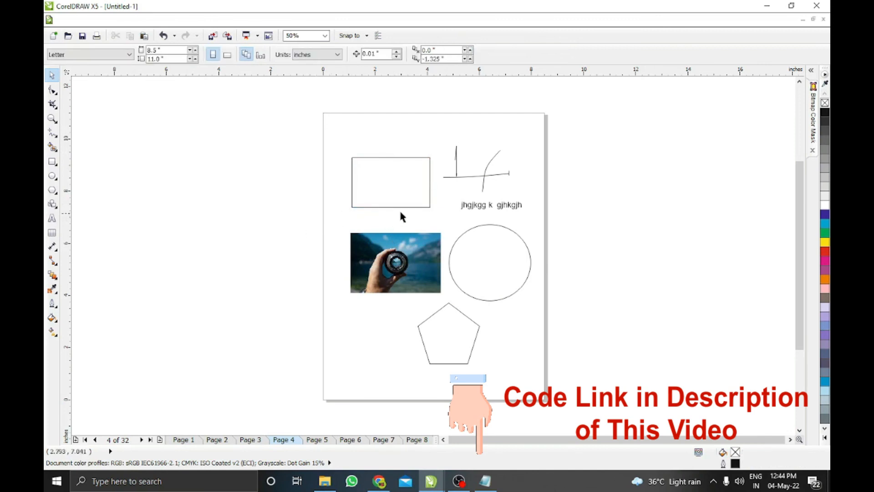
click(390, 182)
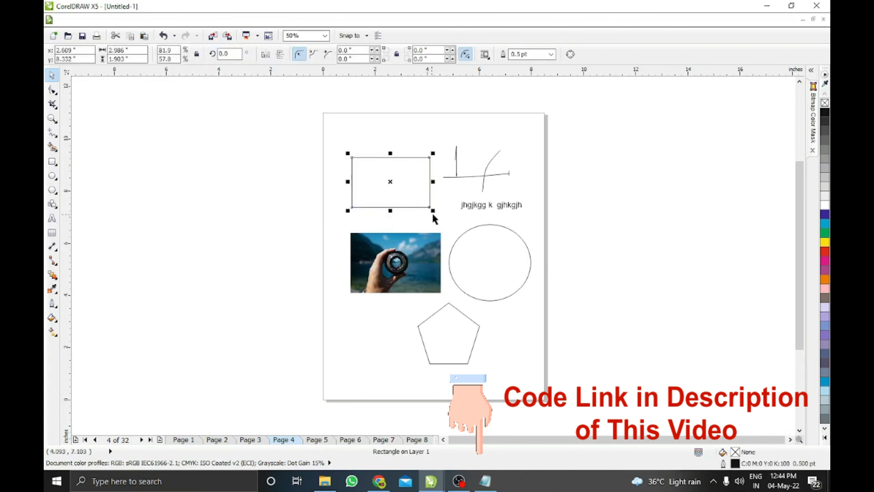